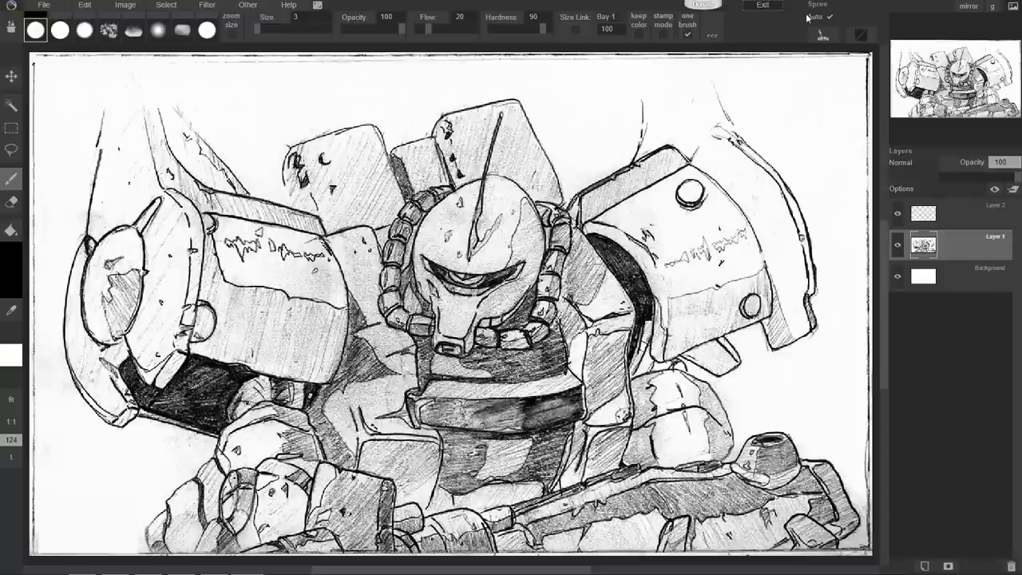
pyautogui.moveTo(708, 226)
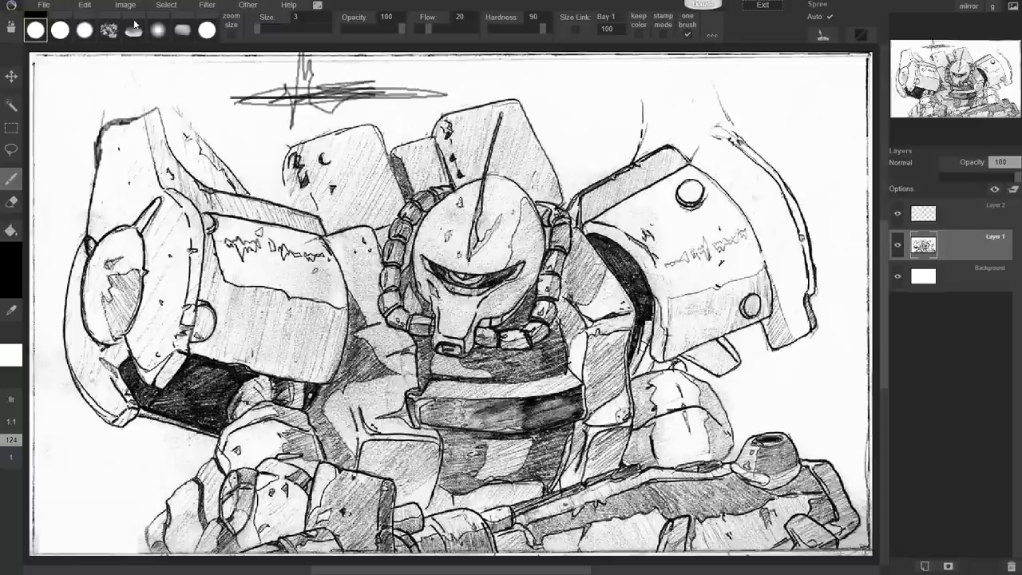
# Switch to a brush preset with size 11, opacity 80 and flow 12.
pyautogui.click(84, 30)
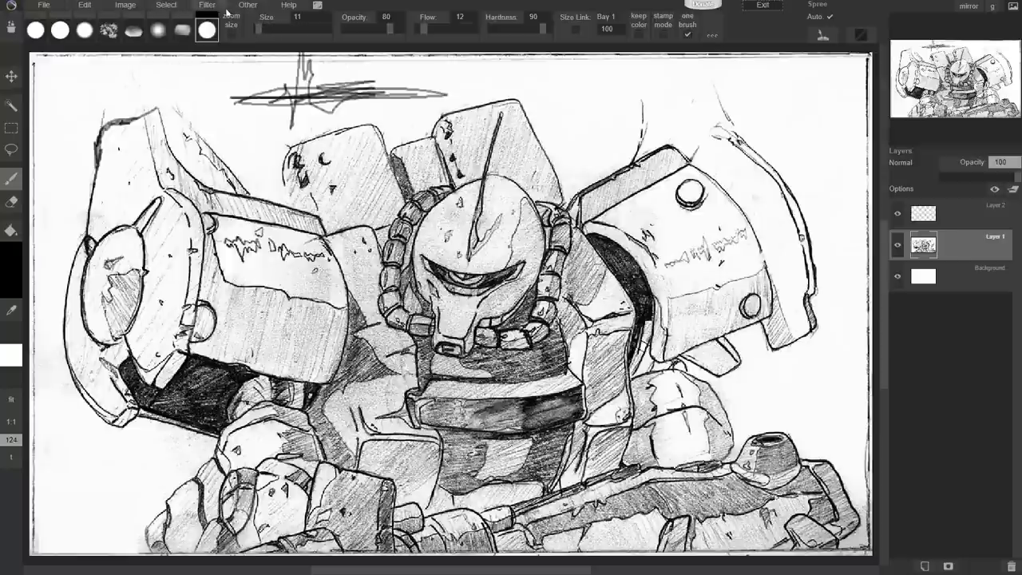
# Open the Help menu's user manual, view the Welcome tips page, then close it.
pyautogui.click(288, 5)
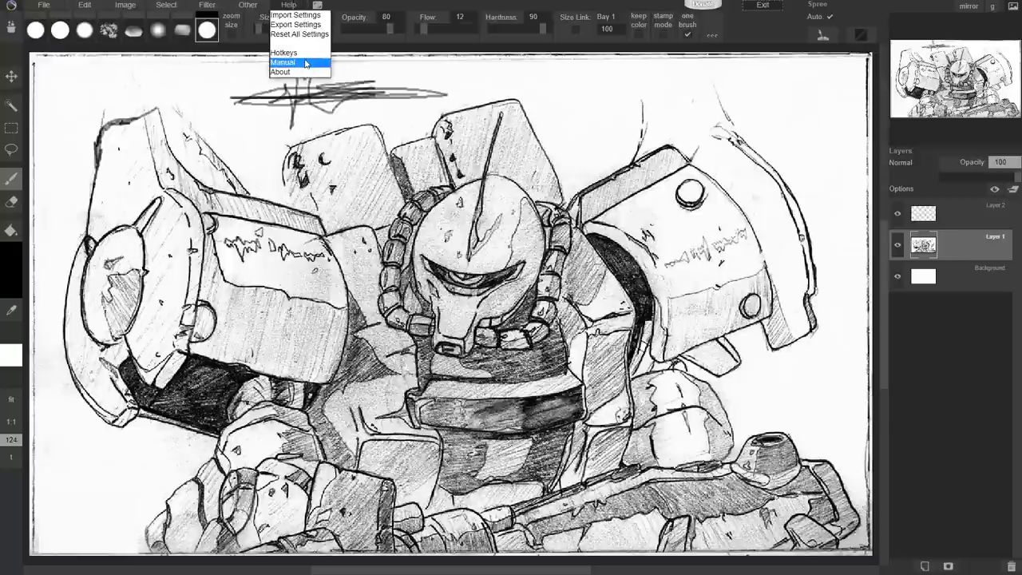
pyautogui.click(283, 62)
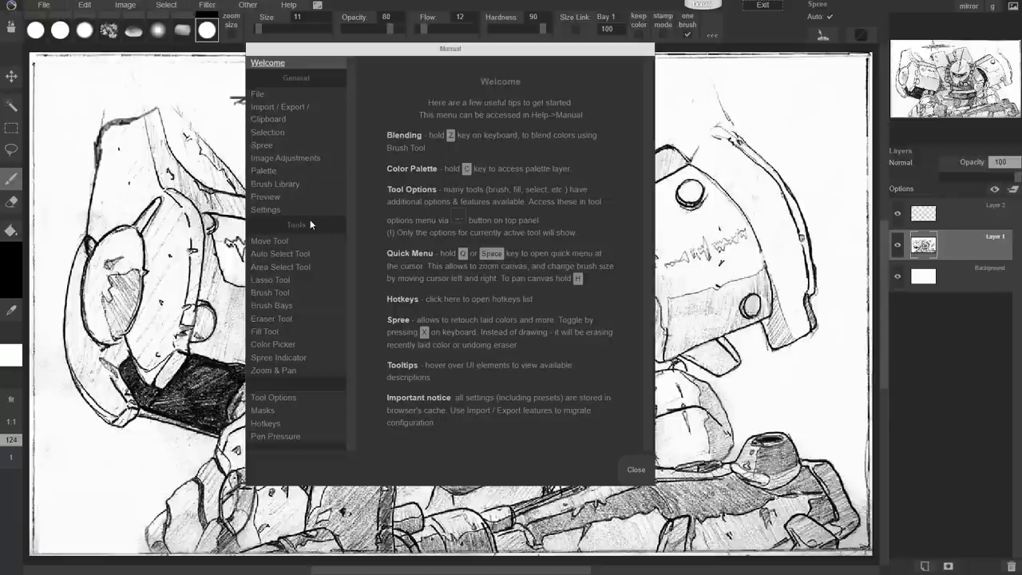
pyautogui.moveTo(287, 311)
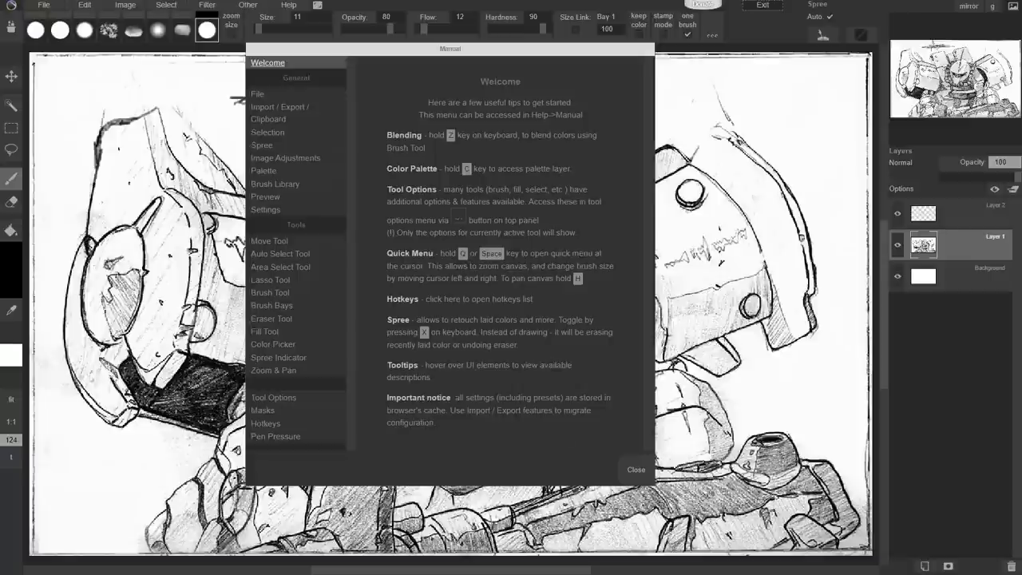
pyautogui.click(636, 469)
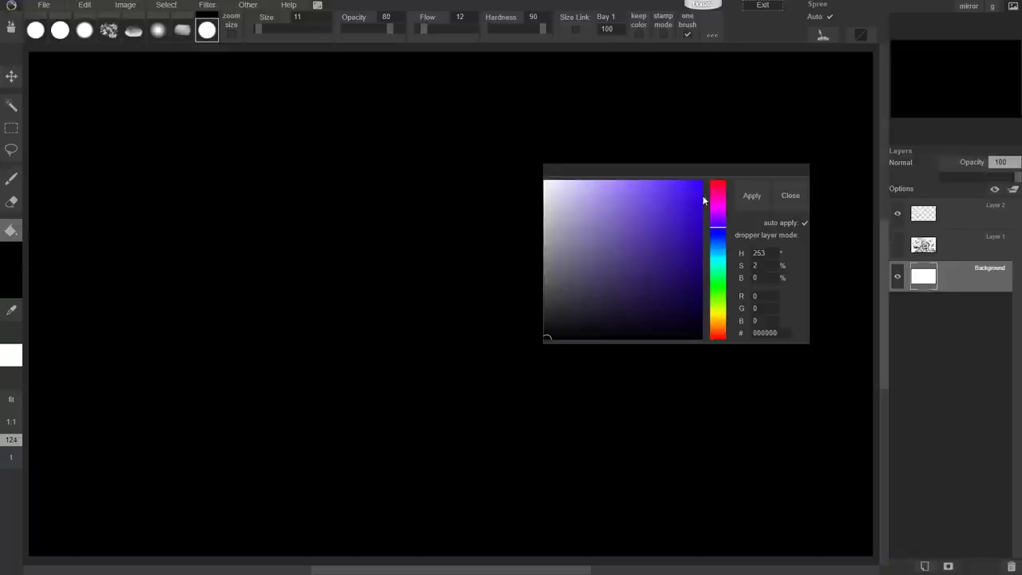
# Pick violet and fill the Background layer with it using the Fill tool.
pyautogui.click(633, 191)
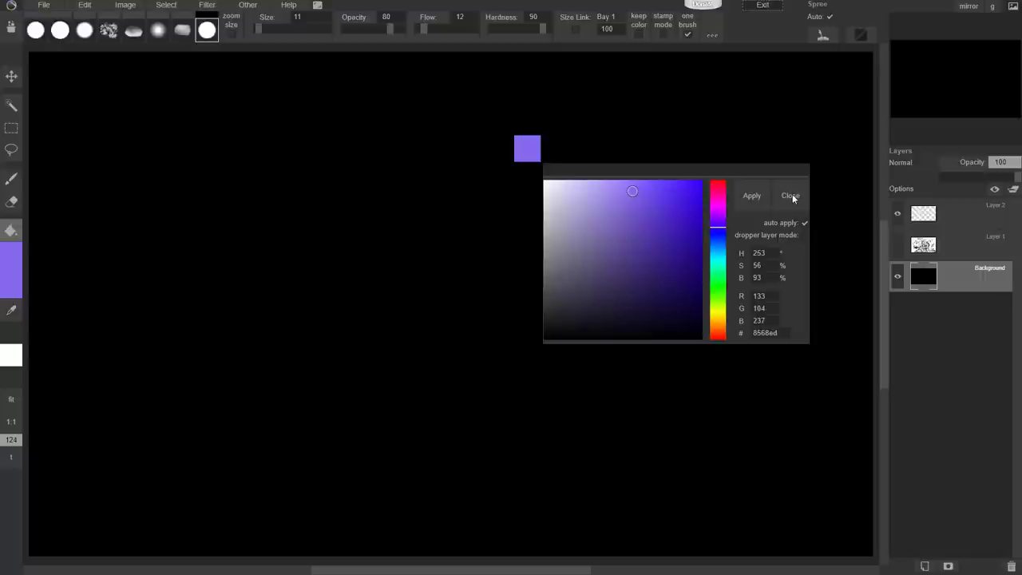
pyautogui.click(790, 196)
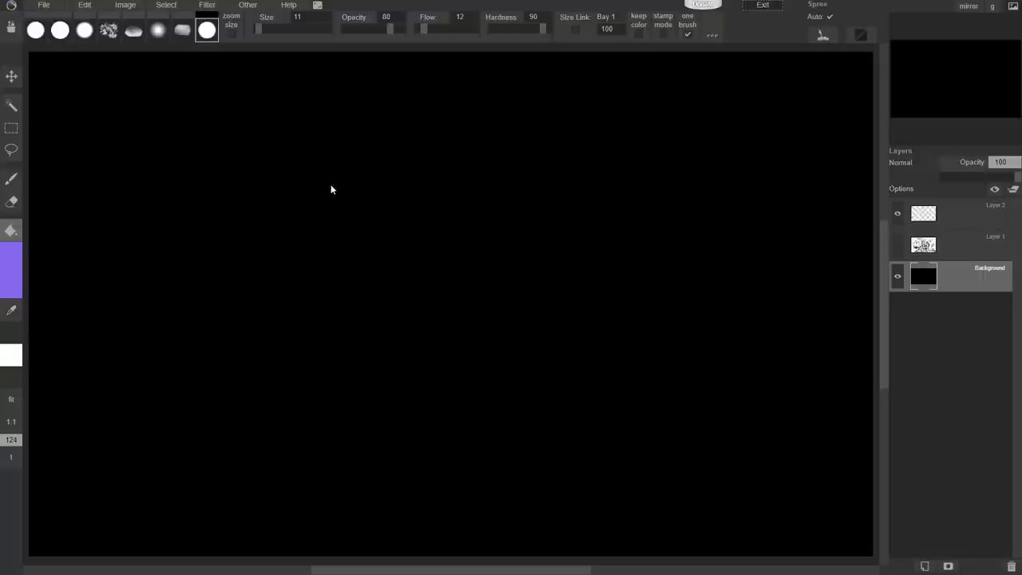
pyautogui.click(12, 233)
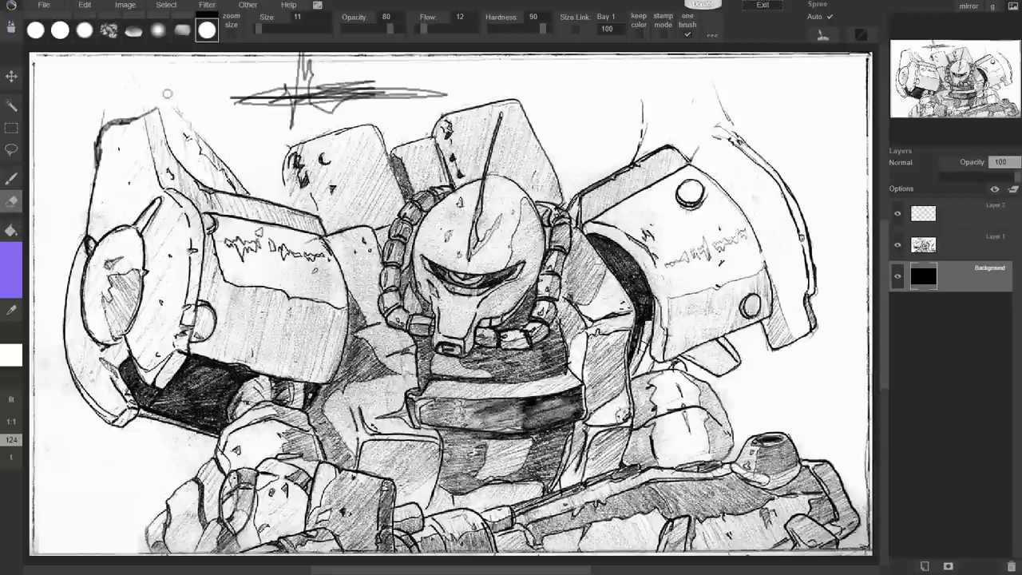
pyautogui.click(923, 276)
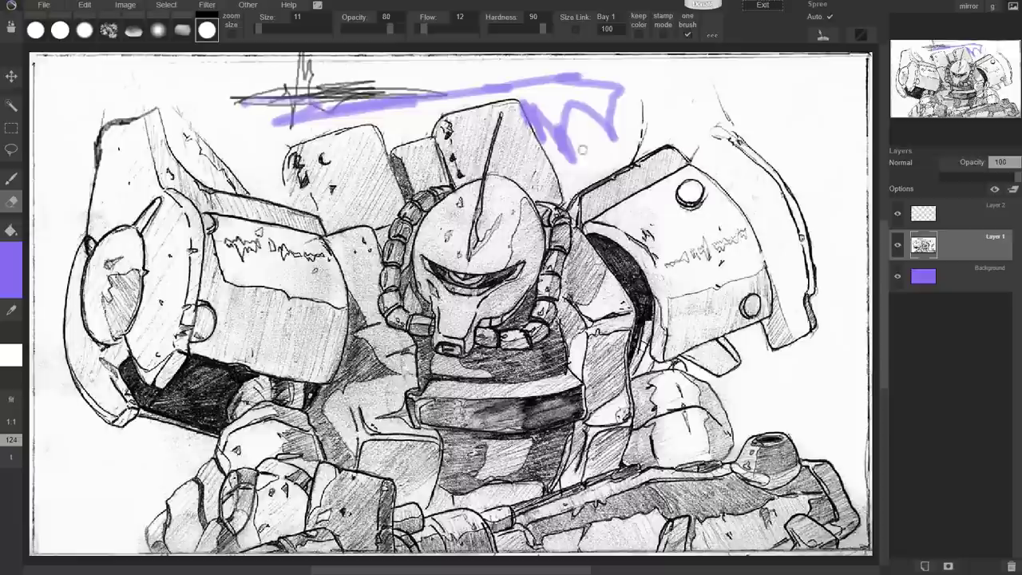
pyautogui.moveTo(893, 156)
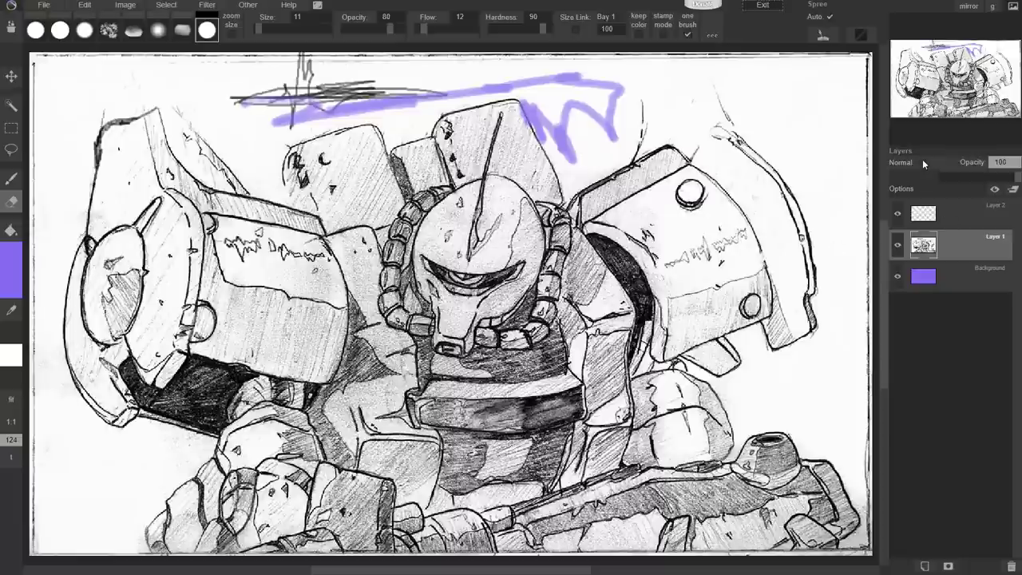
# Change the sketch layer's blend mode and set the active colour's hue to red.
pyautogui.click(903, 162)
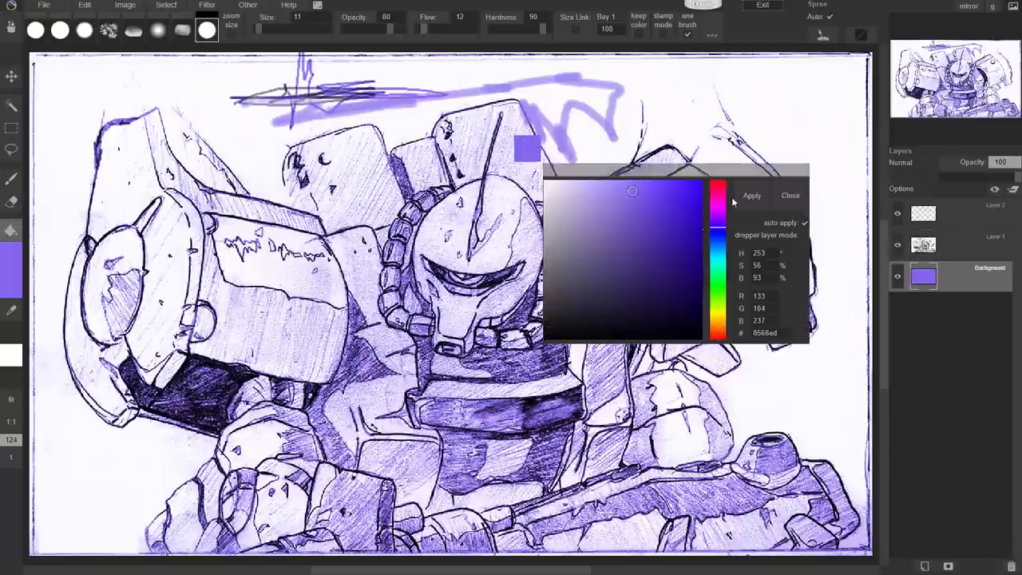
pyautogui.click(718, 196)
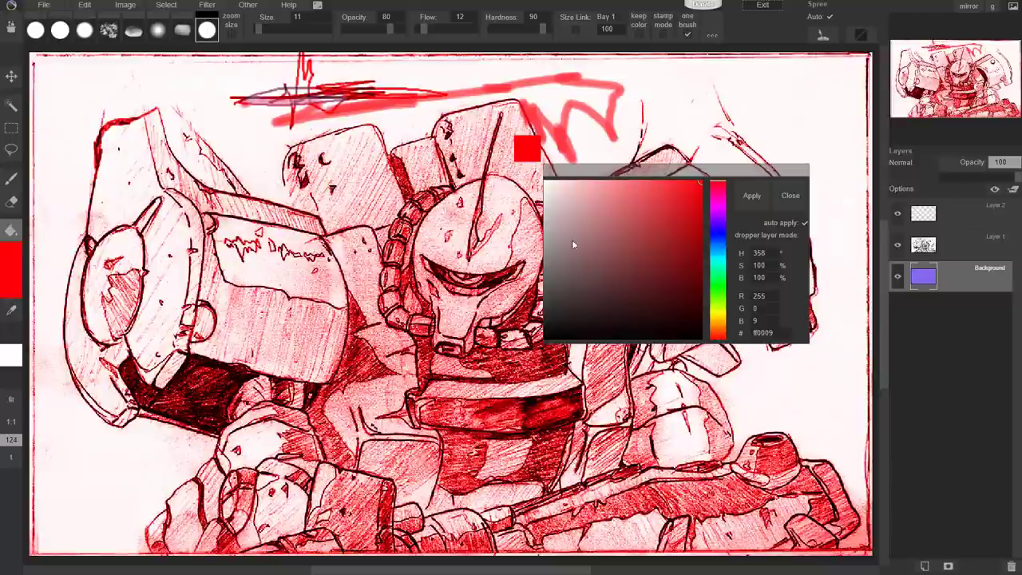
pyautogui.click(790, 195)
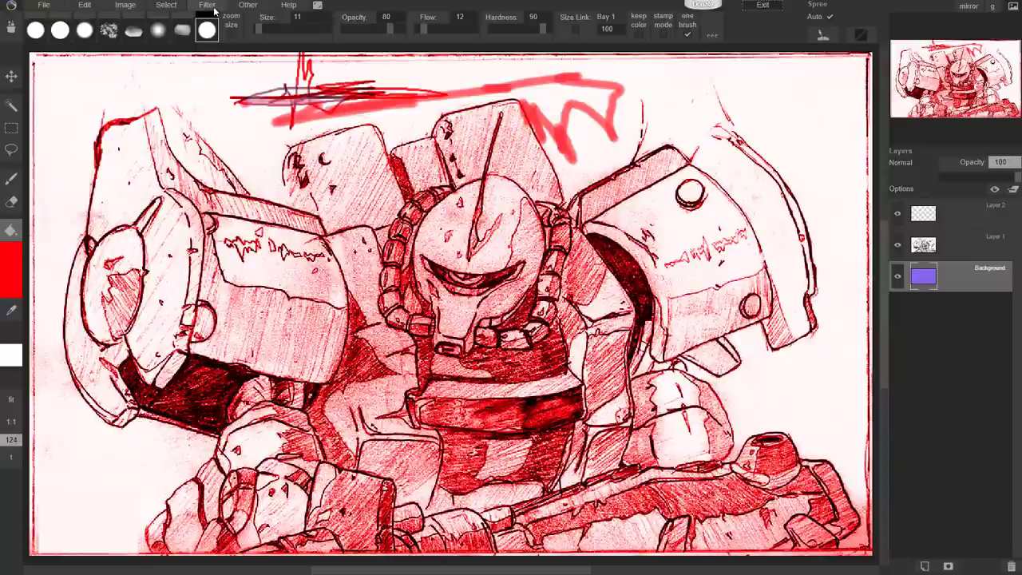
# Convert the red-tinted image to black and white with Filter > B&W.
pyautogui.click(207, 5)
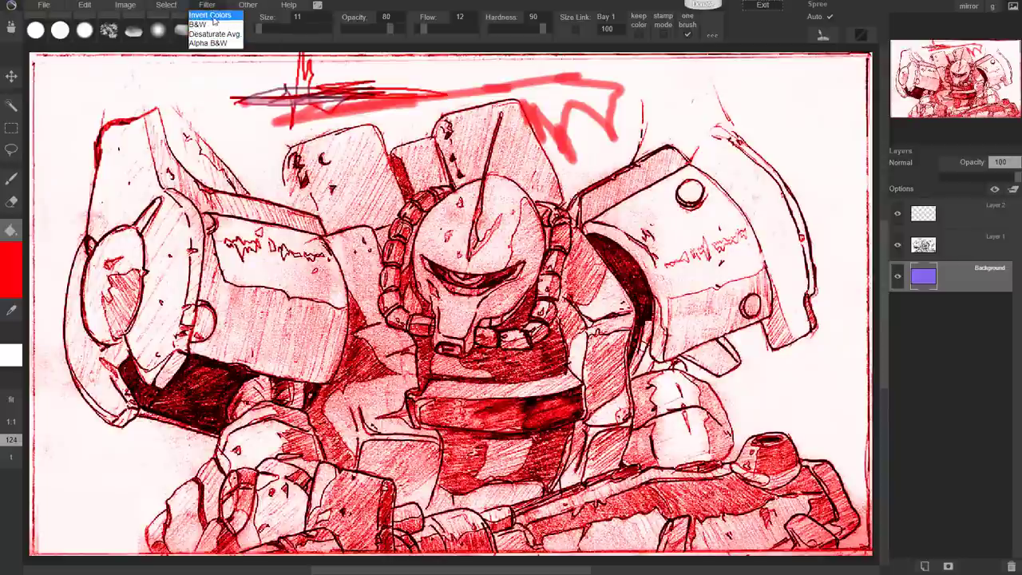
pyautogui.click(210, 14)
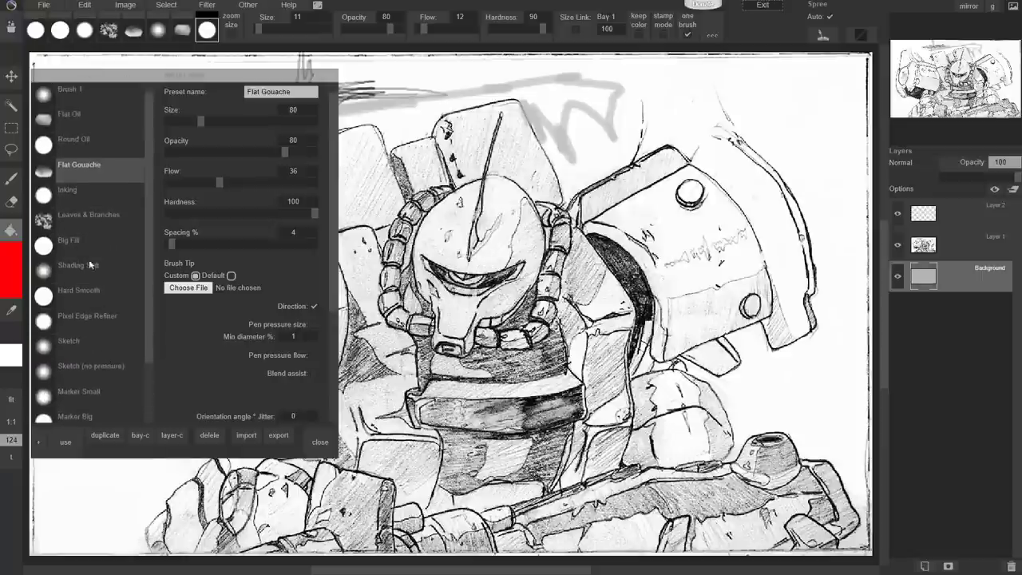
# Inspect the Leaves & Branches preset's settings, then close the brush library.
pyautogui.click(87, 214)
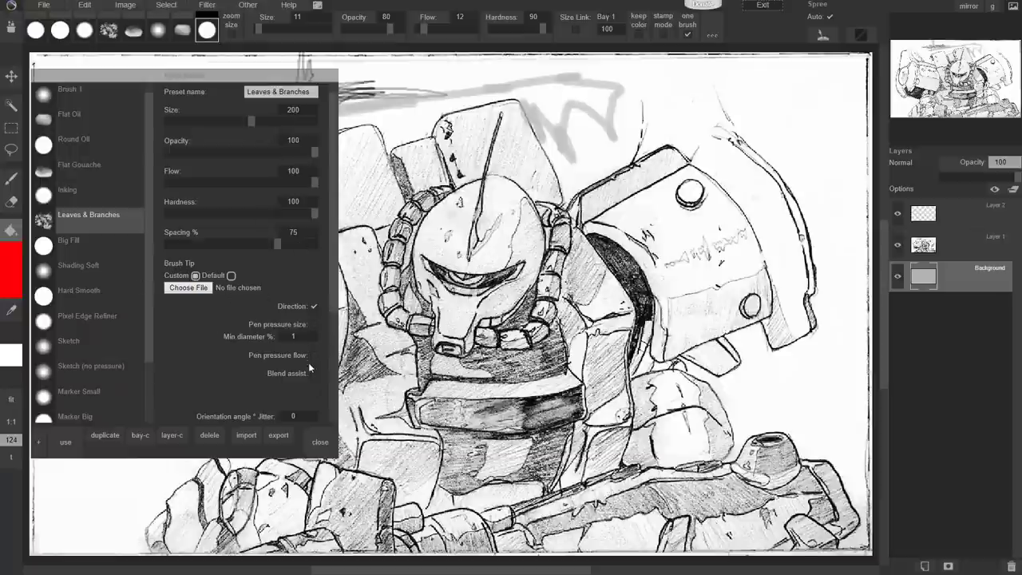
pyautogui.scroll(-3)
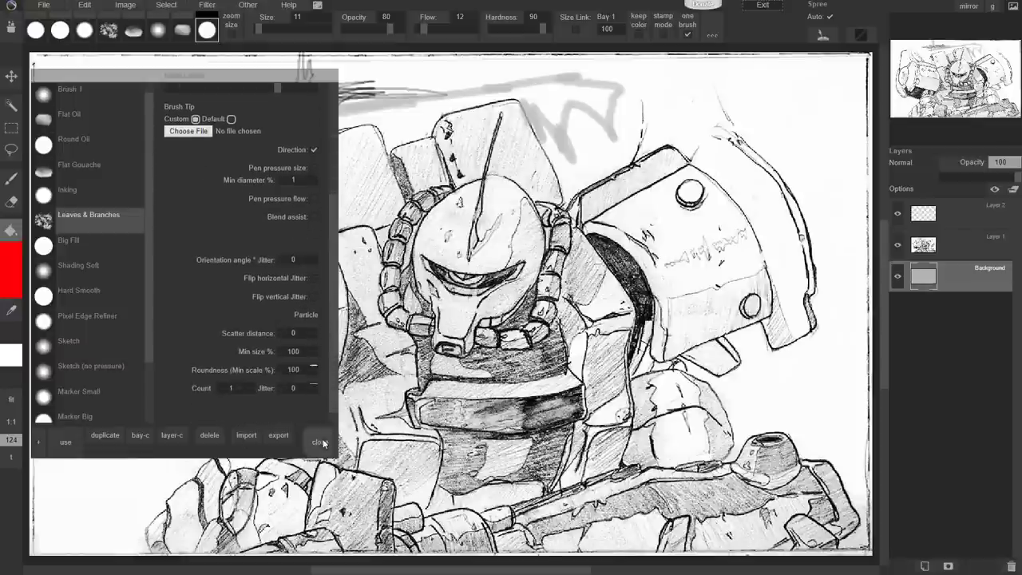
pyautogui.click(319, 442)
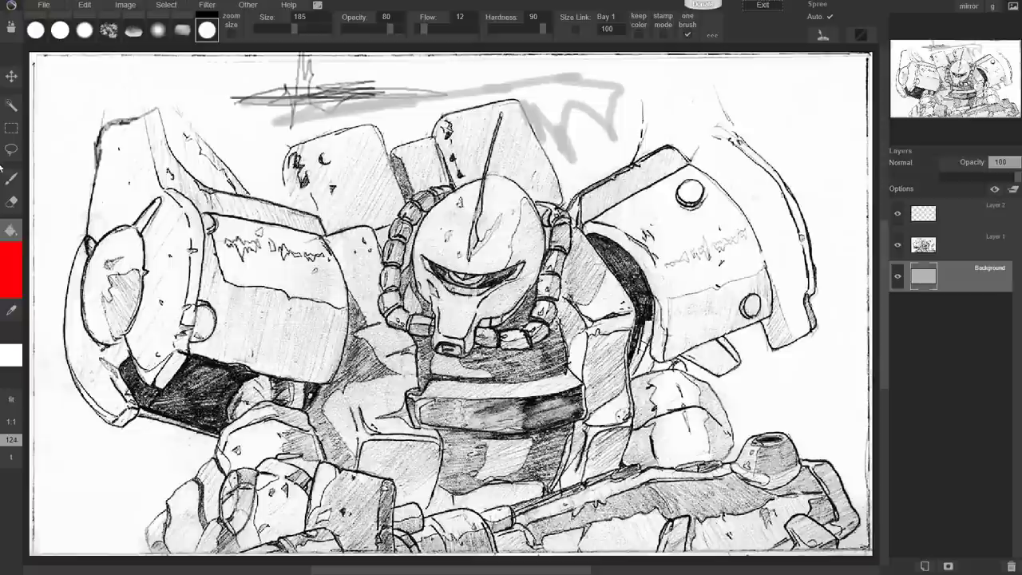
# Paint a long green stroke across the robot with the Brush tool, then pick brown.
pyautogui.click(11, 272)
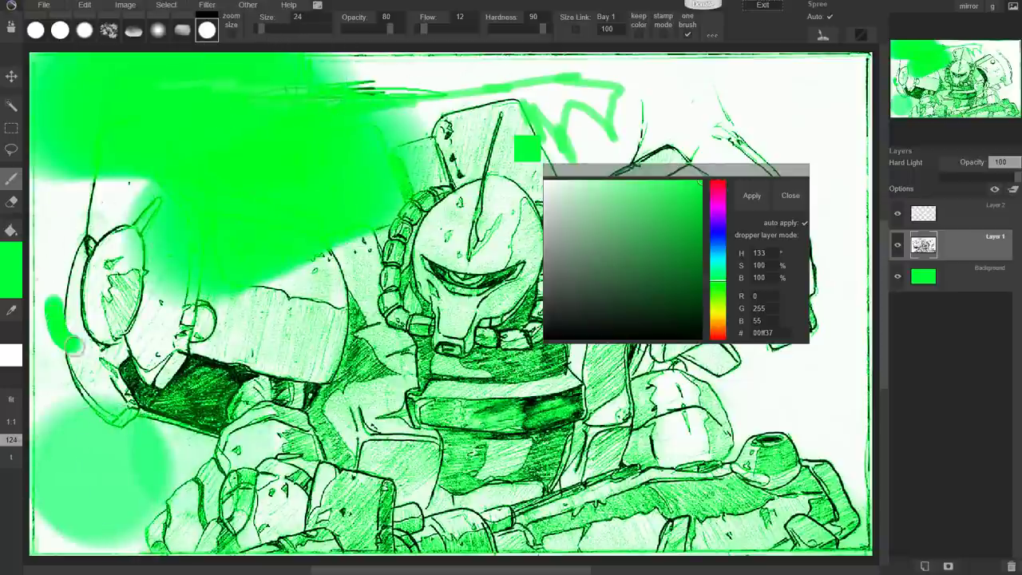
pyautogui.moveTo(72, 347); pyautogui.dragTo(823, 383)
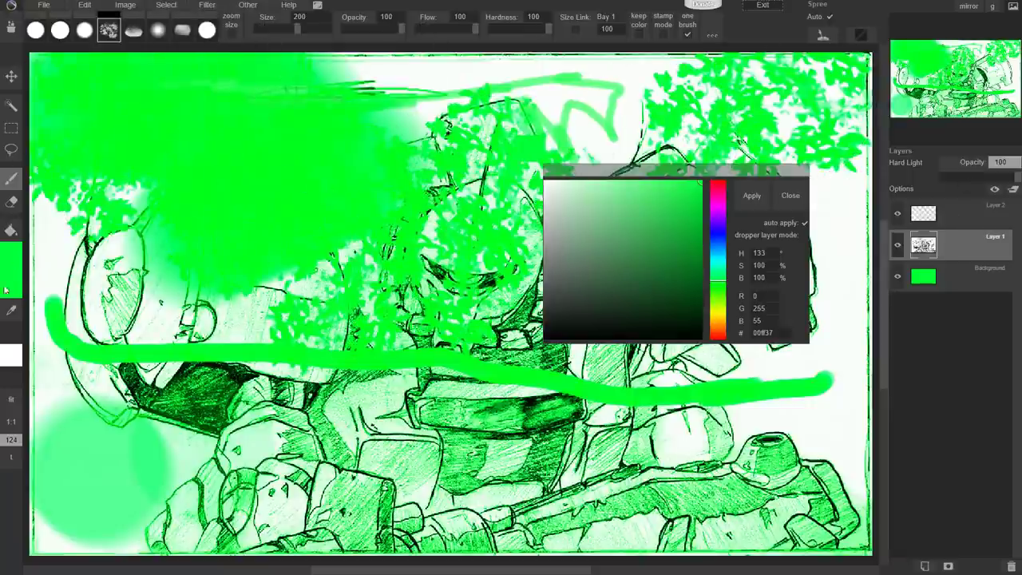
pyautogui.click(696, 239)
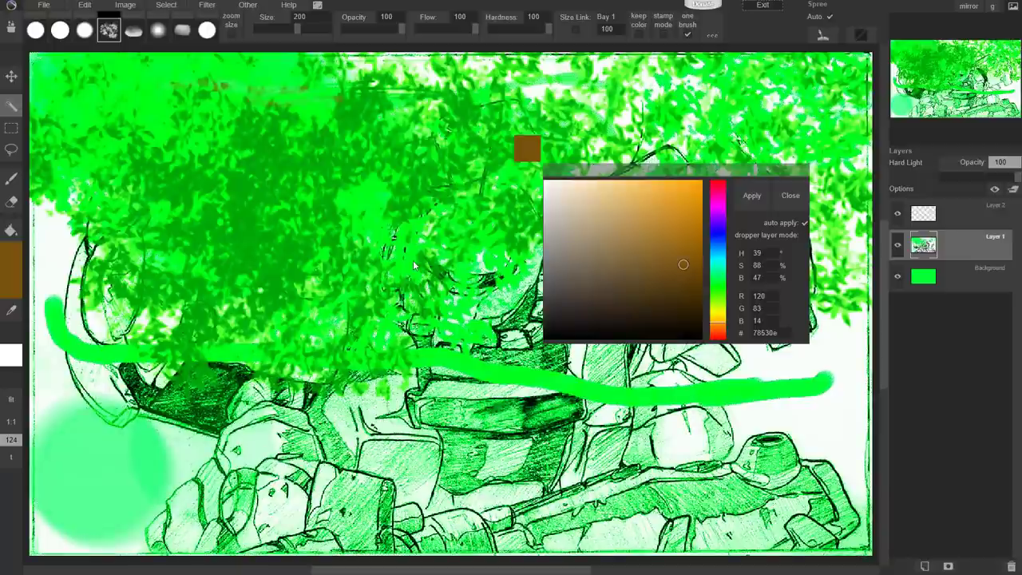
pyautogui.moveTo(176, 460)
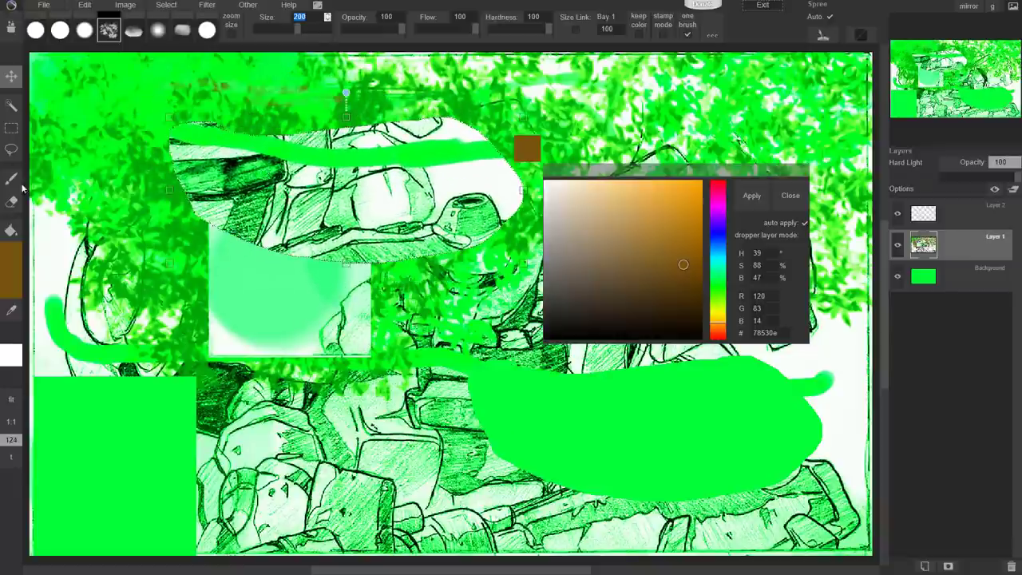
pyautogui.moveTo(20, 314)
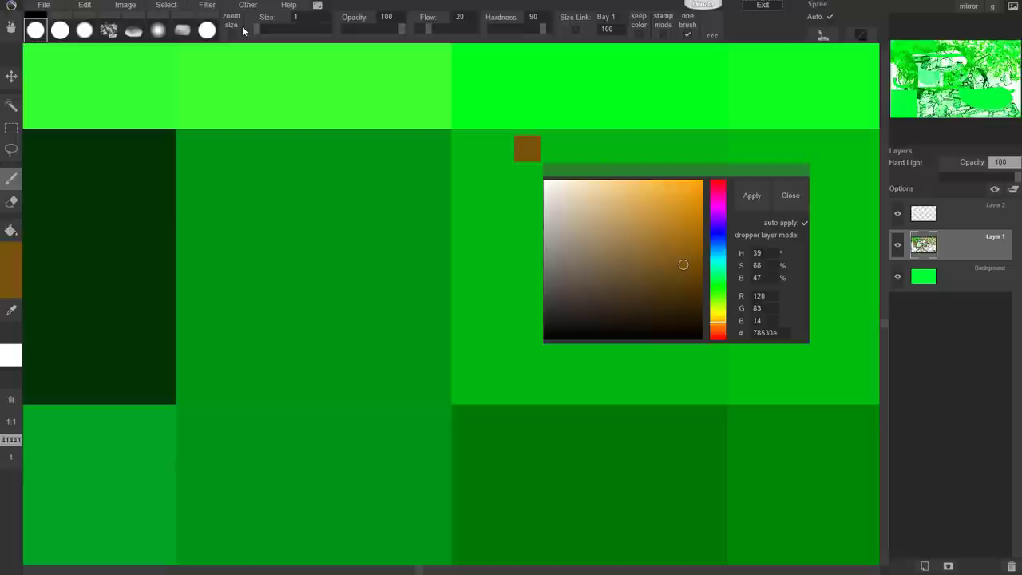
pyautogui.moveTo(298, 258)
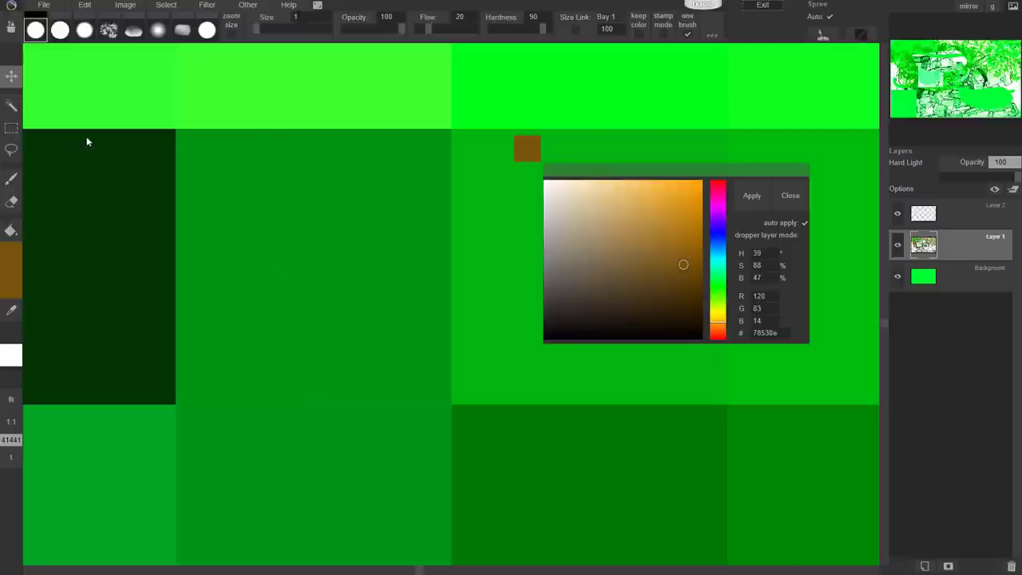
pyautogui.moveTo(317, 327)
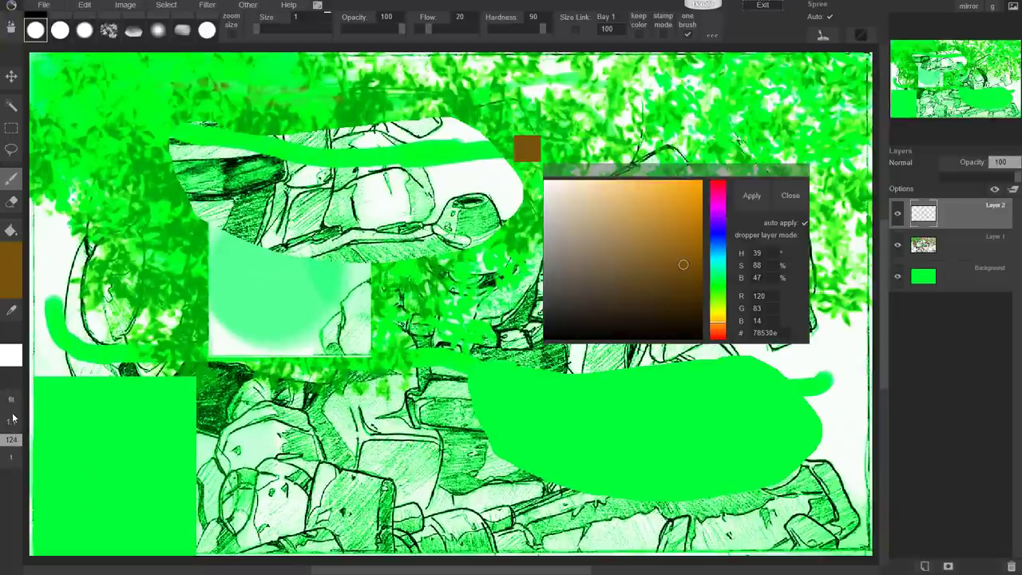
pyautogui.moveTo(11, 356)
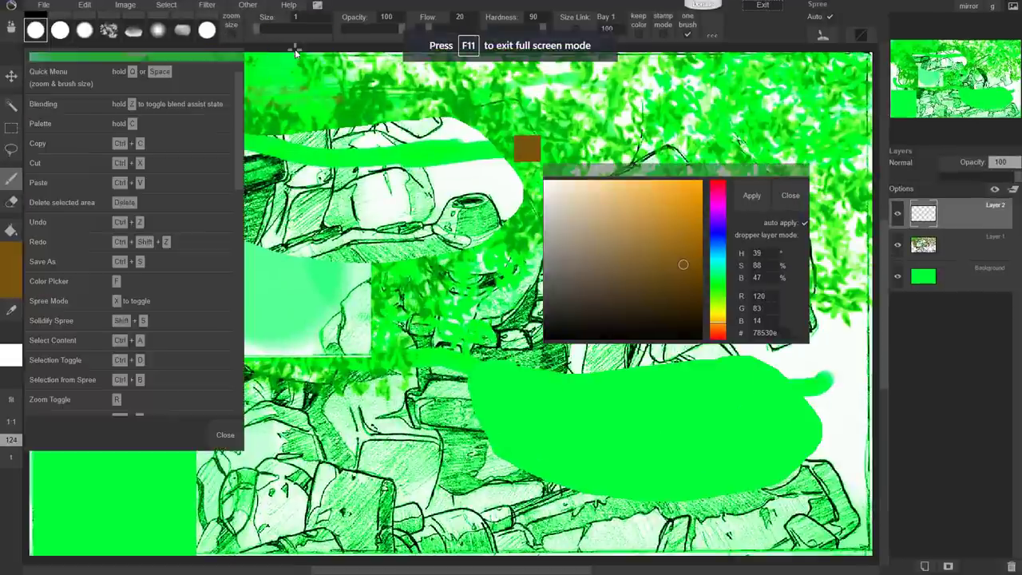
# Open and close the user manual, then close the keyboard shortcut list.
pyautogui.click(288, 6)
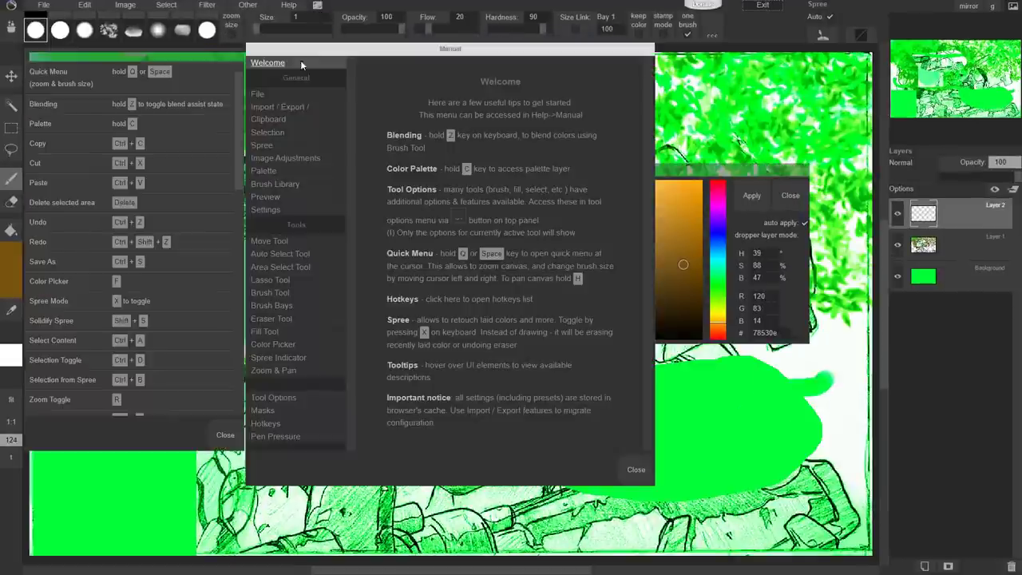
pyautogui.click(635, 469)
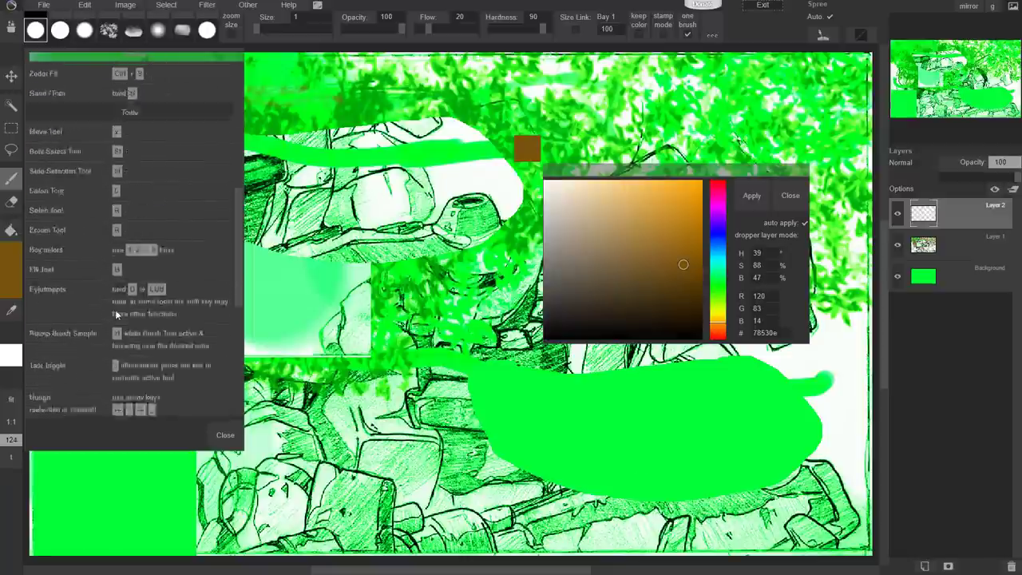
pyautogui.click(225, 435)
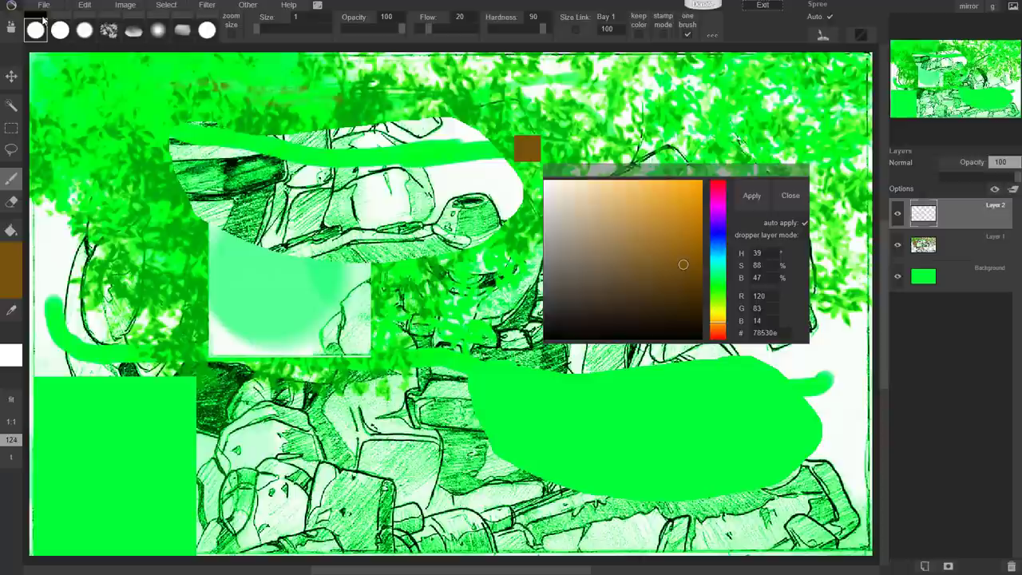
pyautogui.click(44, 6)
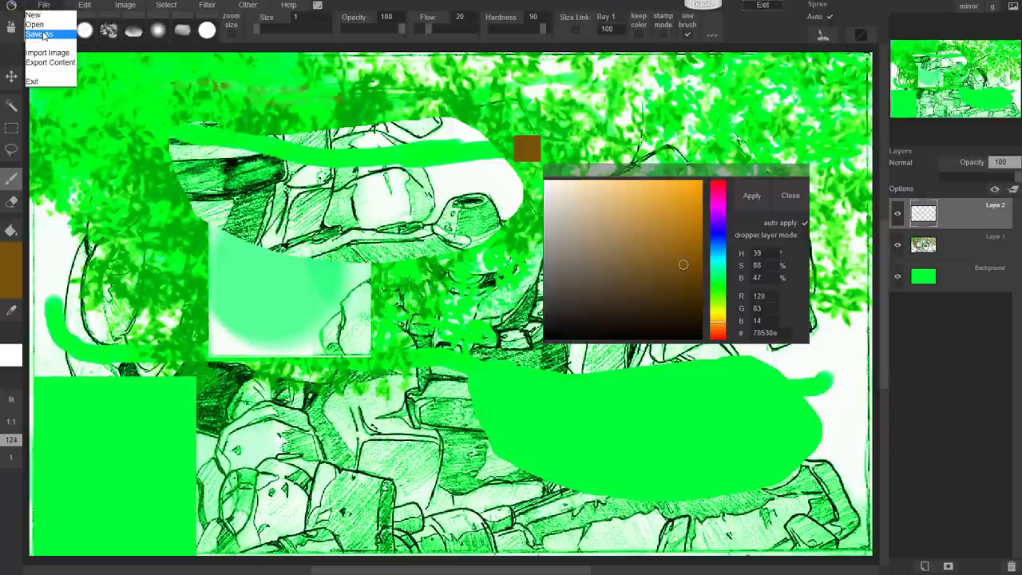
pyautogui.click(38, 34)
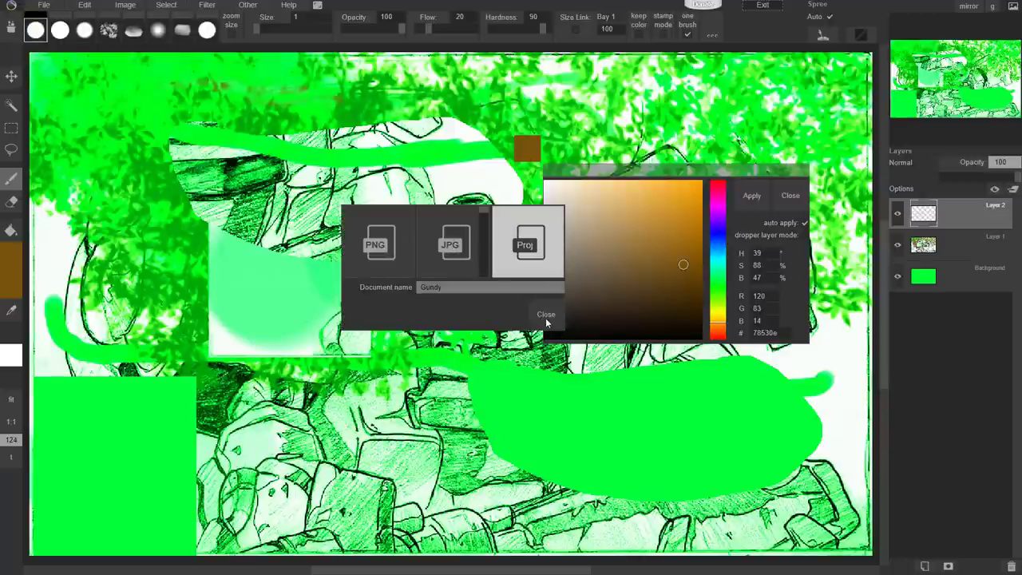
pyautogui.click(44, 5)
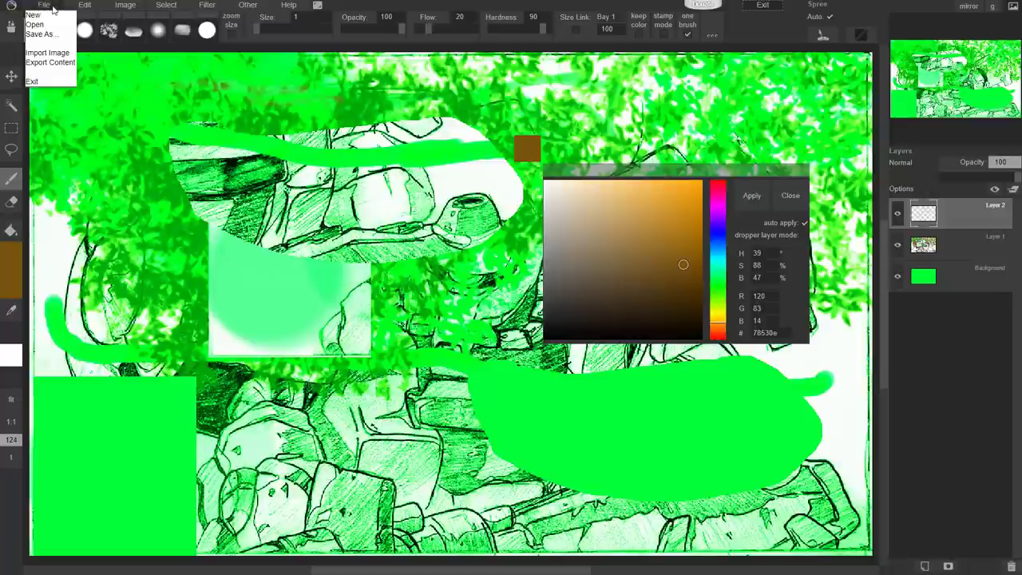
pyautogui.click(34, 24)
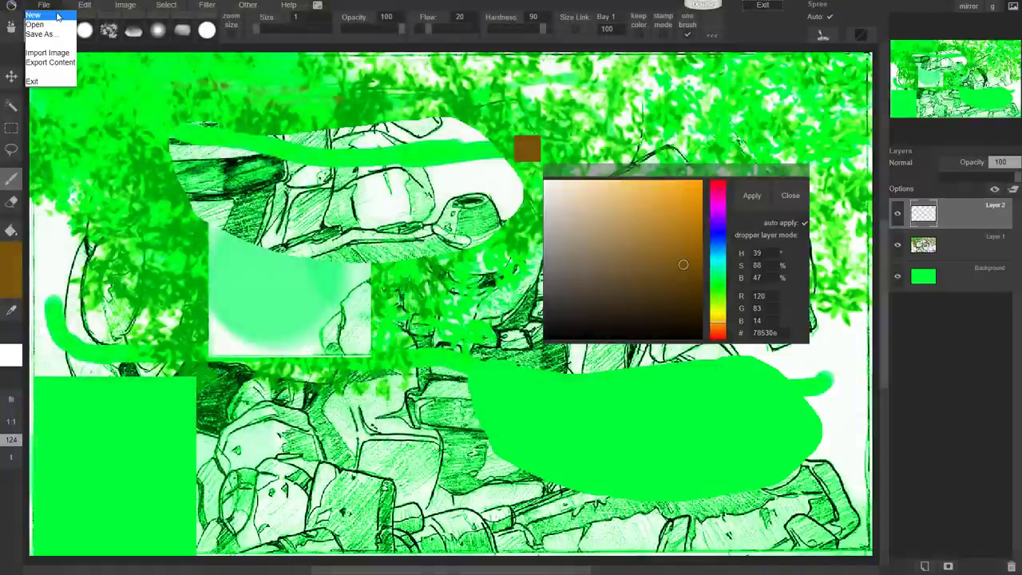
pyautogui.click(34, 14)
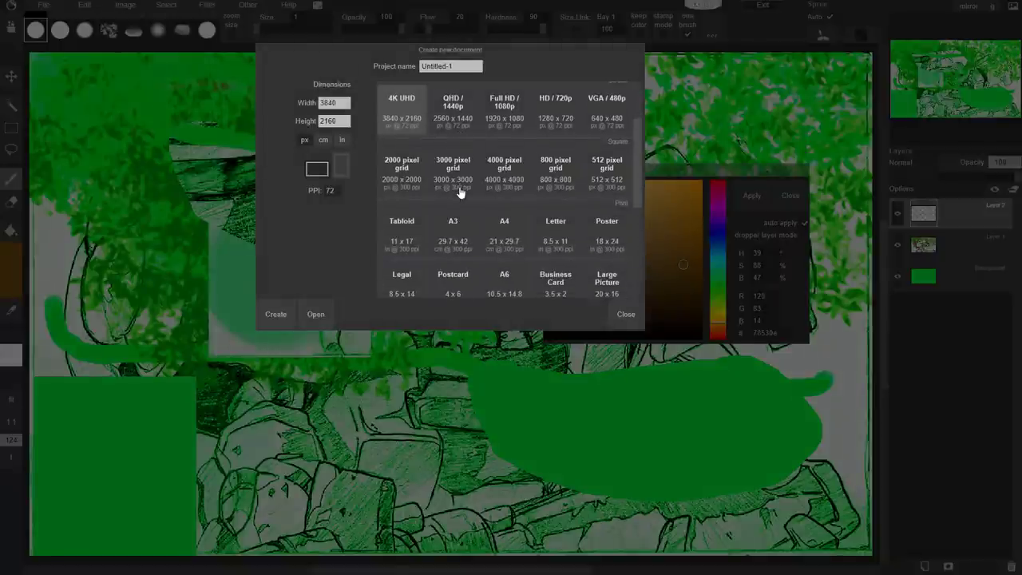
pyautogui.scroll(-3)
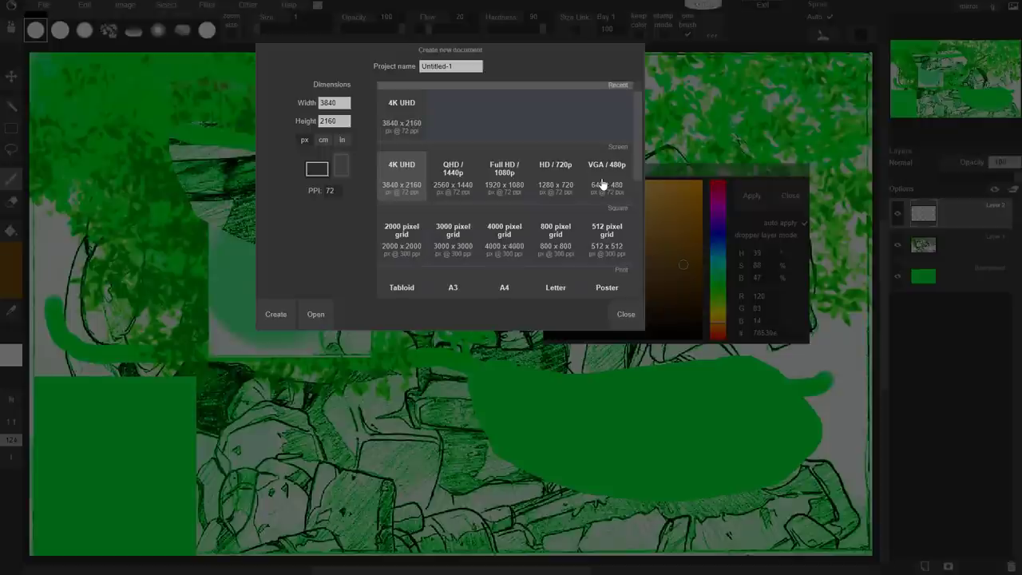
pyautogui.scroll(-3)
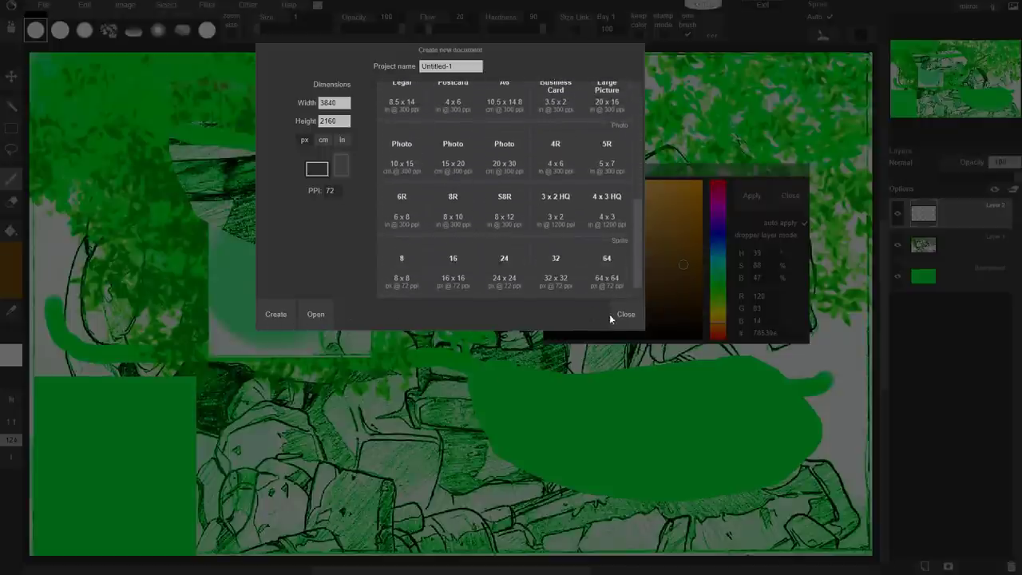
pyautogui.click(625, 314)
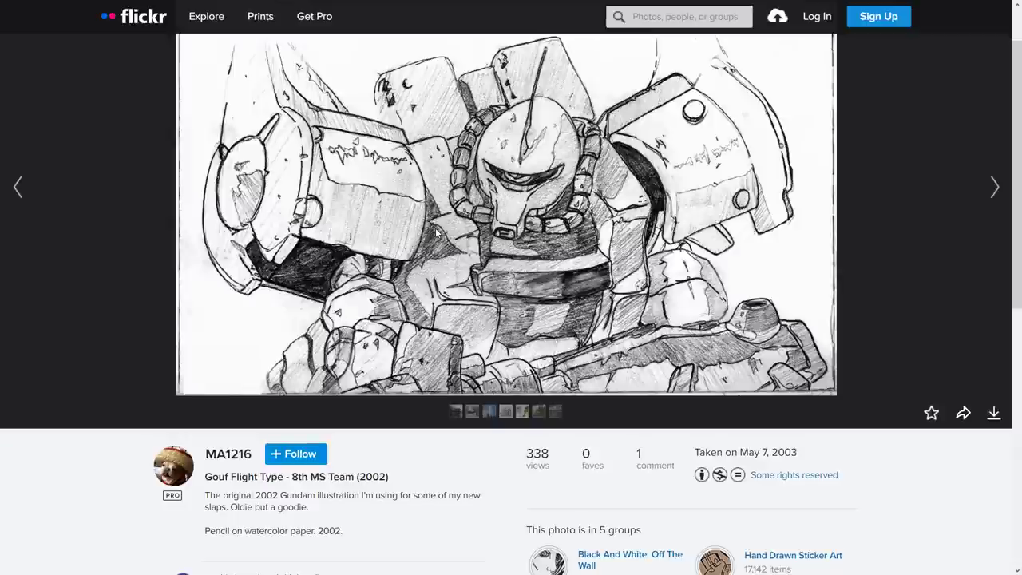
pyautogui.moveTo(152, 8)
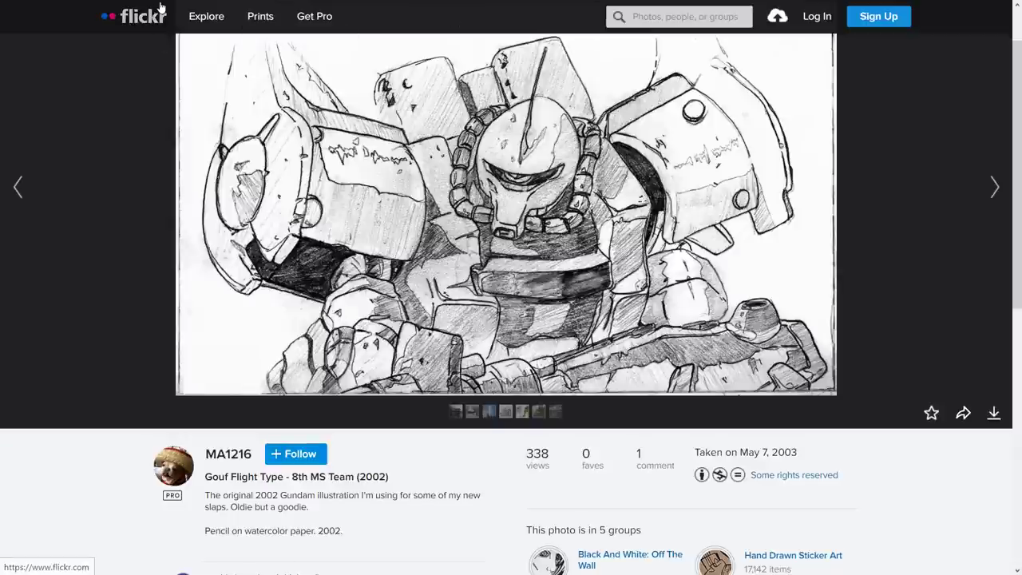
pyautogui.moveTo(228, 454)
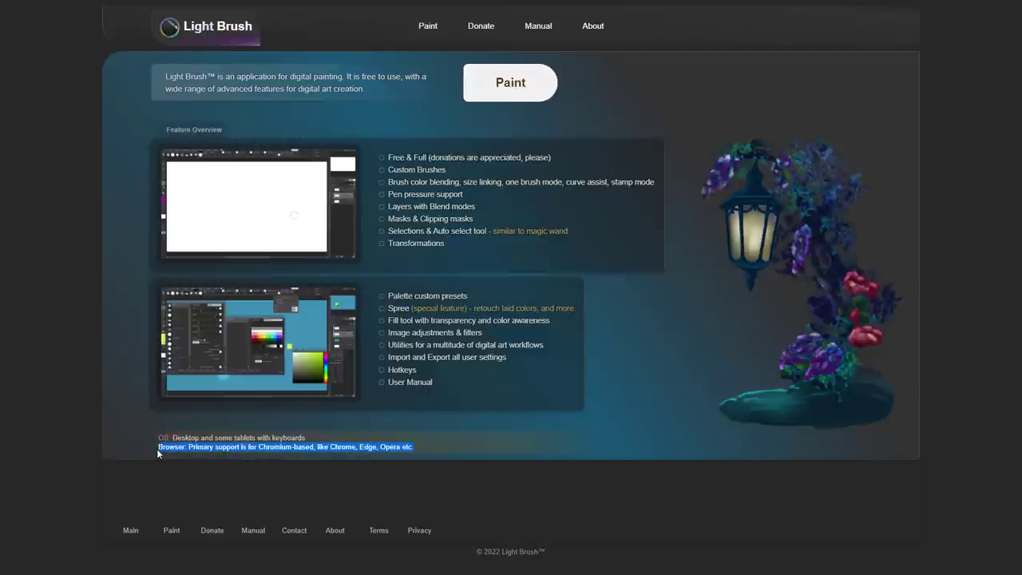
# Clear the browser support highlight and highlight the supported operating systems note.
pyautogui.click(363, 476)
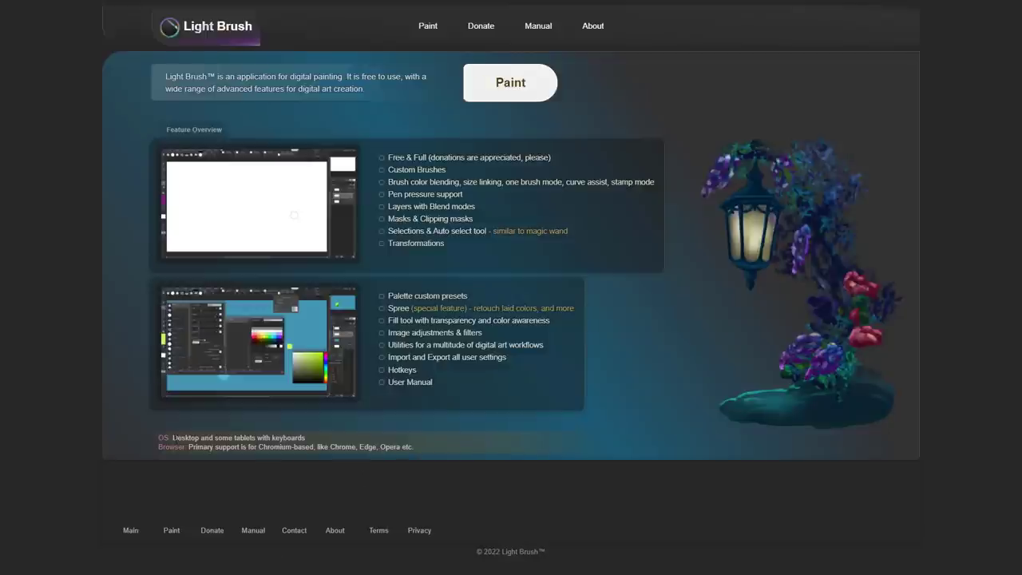
pyautogui.doubleClick(238, 438)
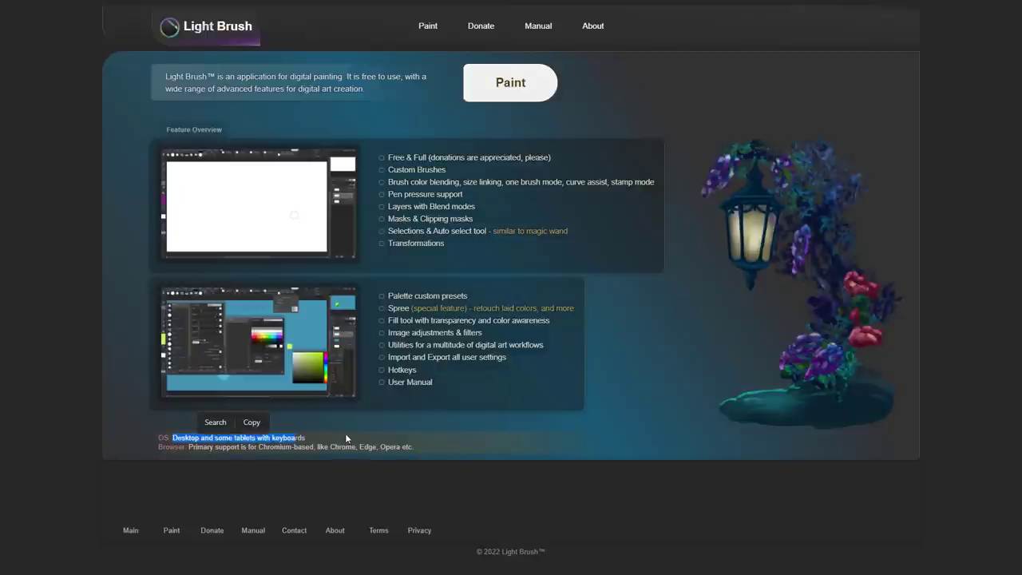